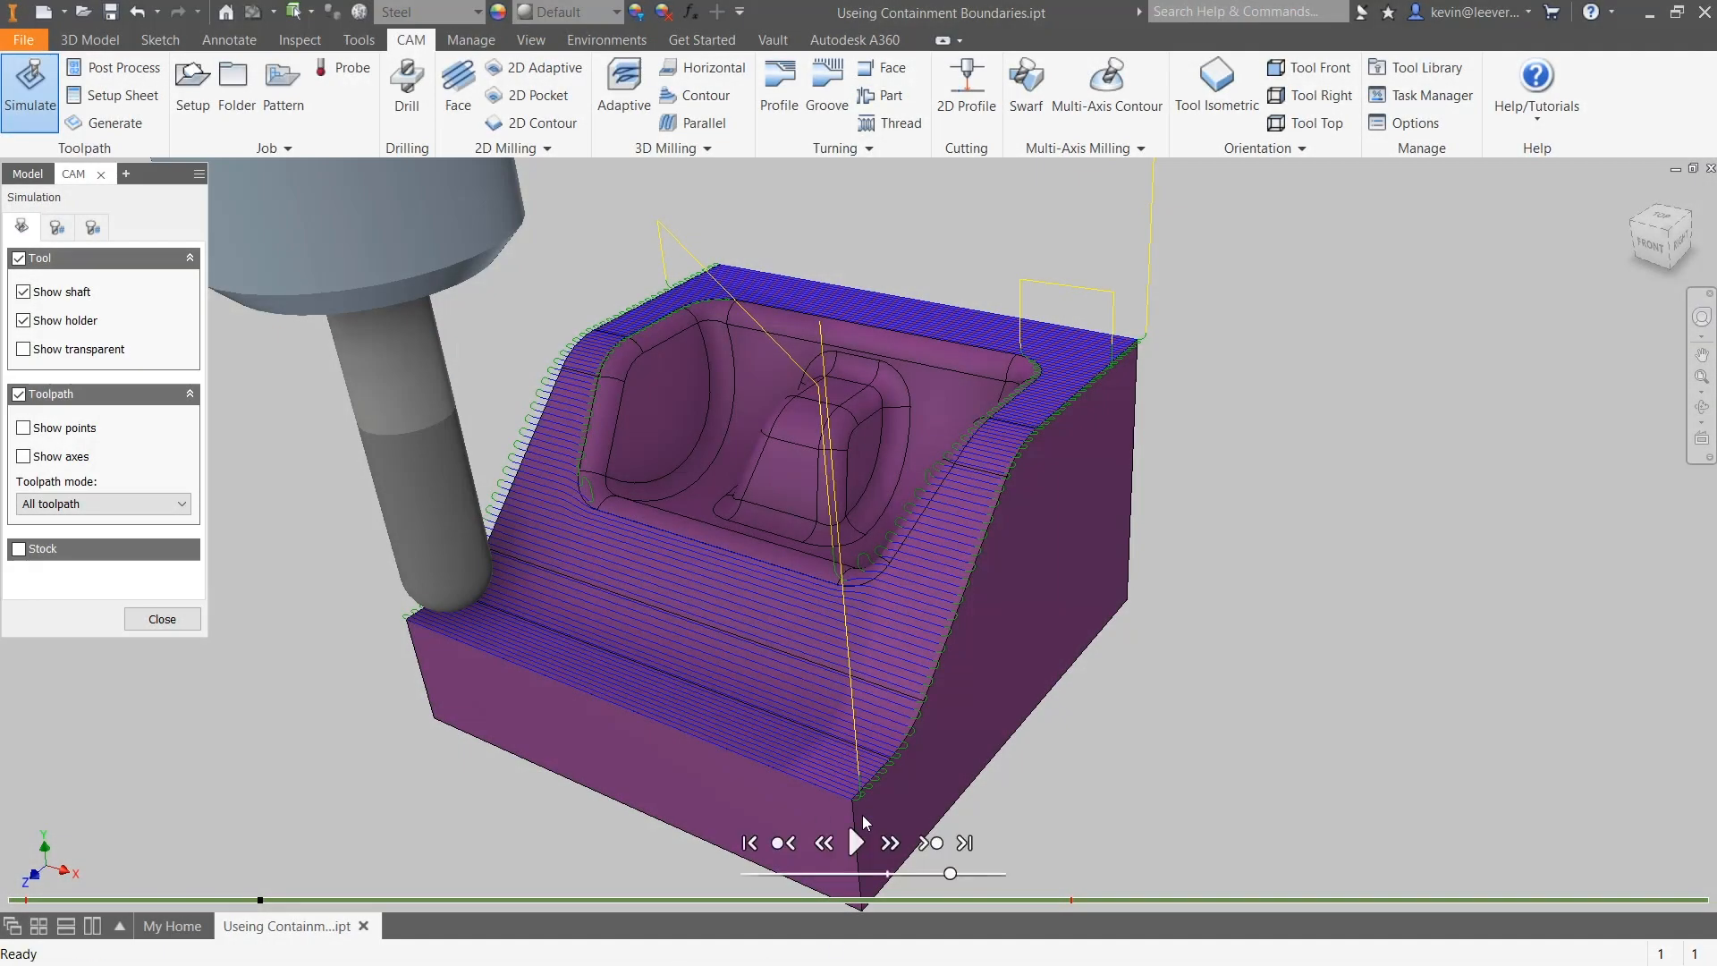
# Step: Play the finishing simulation to the end, then close the Simulation panel
pyautogui.click(858, 844)
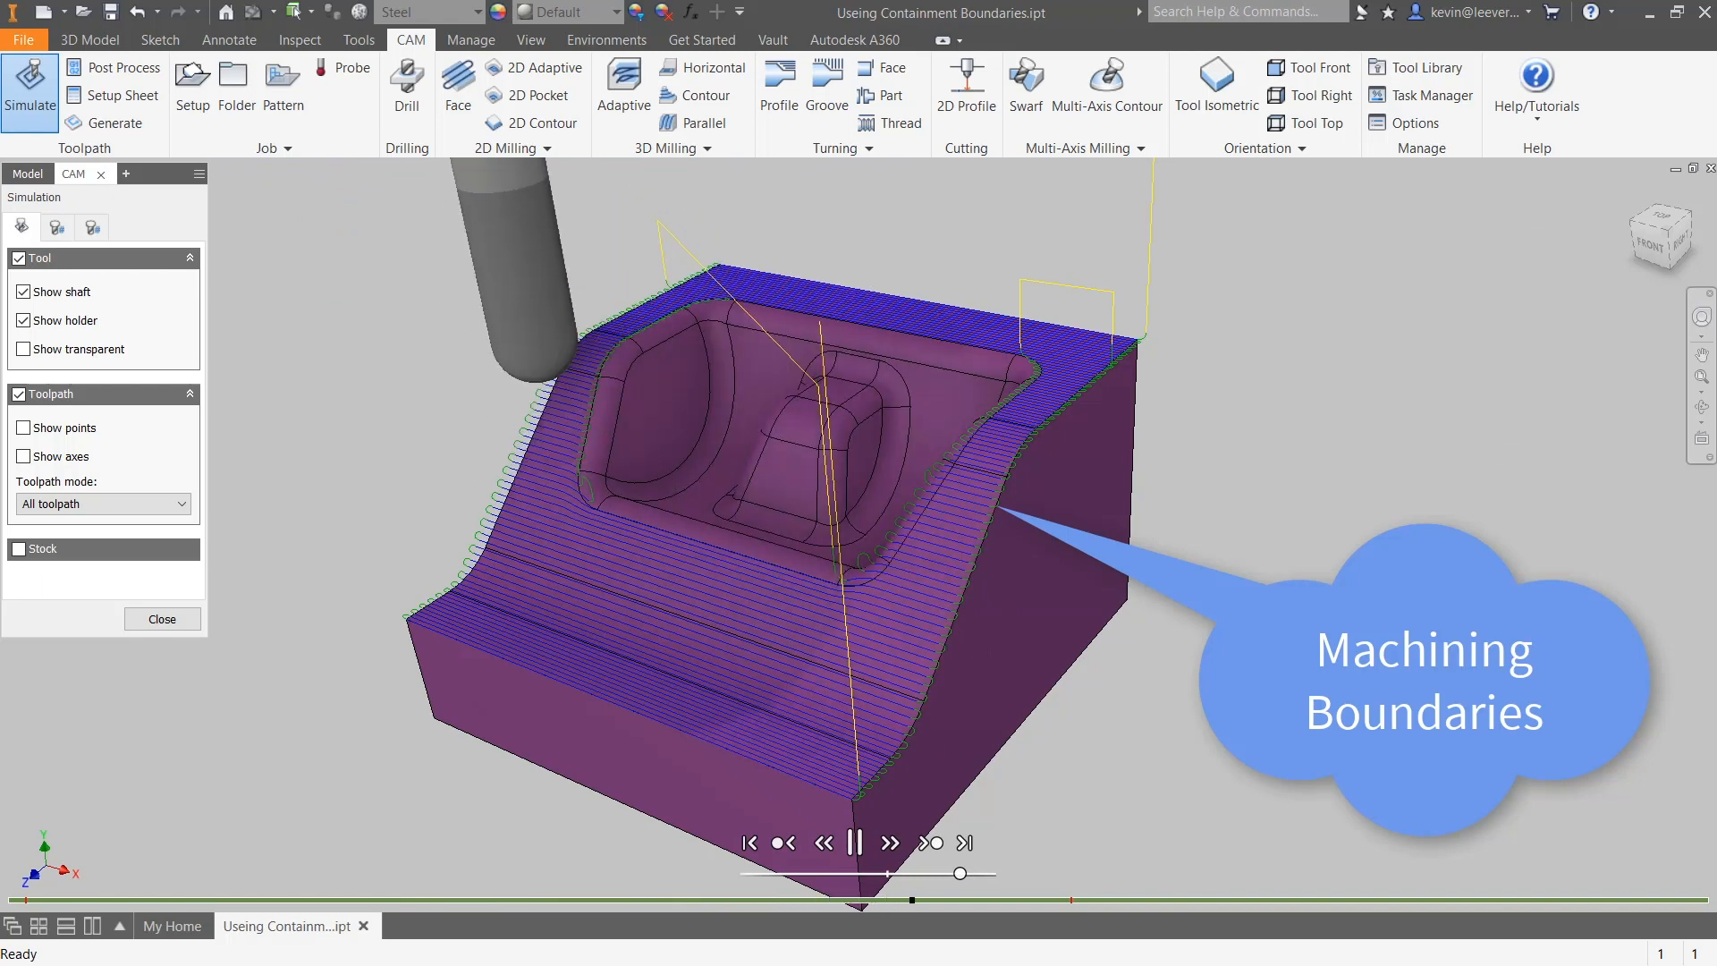
pyautogui.click(162, 619)
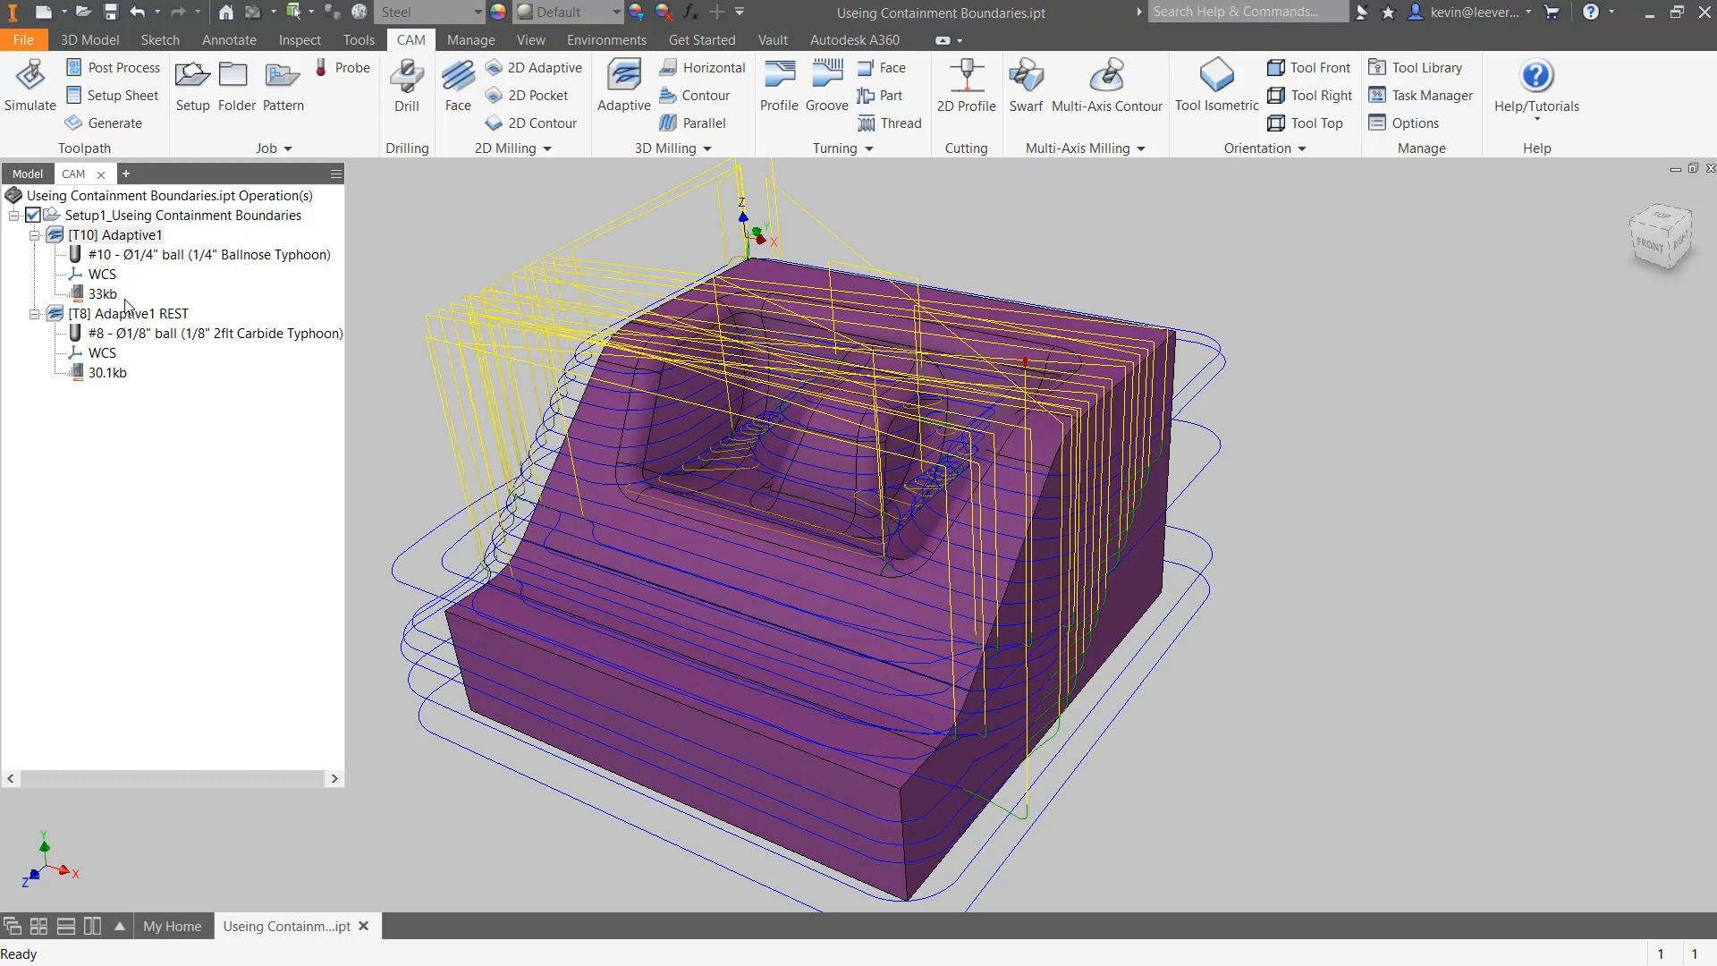
# Step: Preview the Adaptive1 REST toolpath, then right-click to clear the selection
pyautogui.click(128, 313)
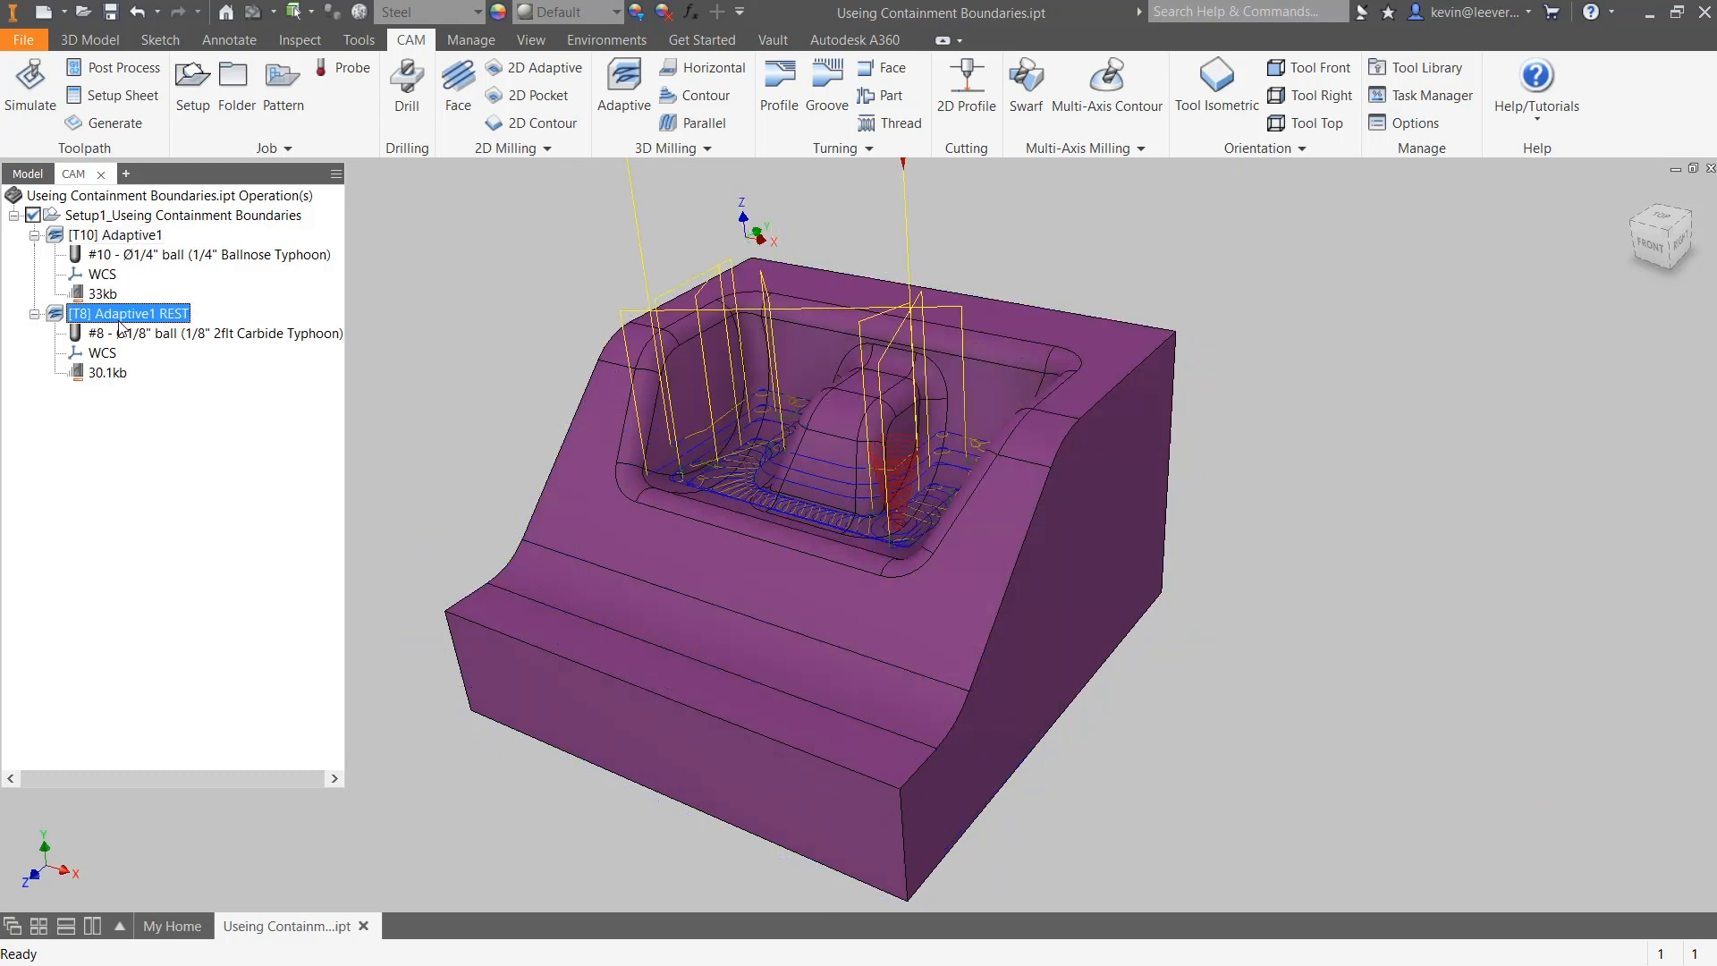
pyautogui.rightClick(90, 235)
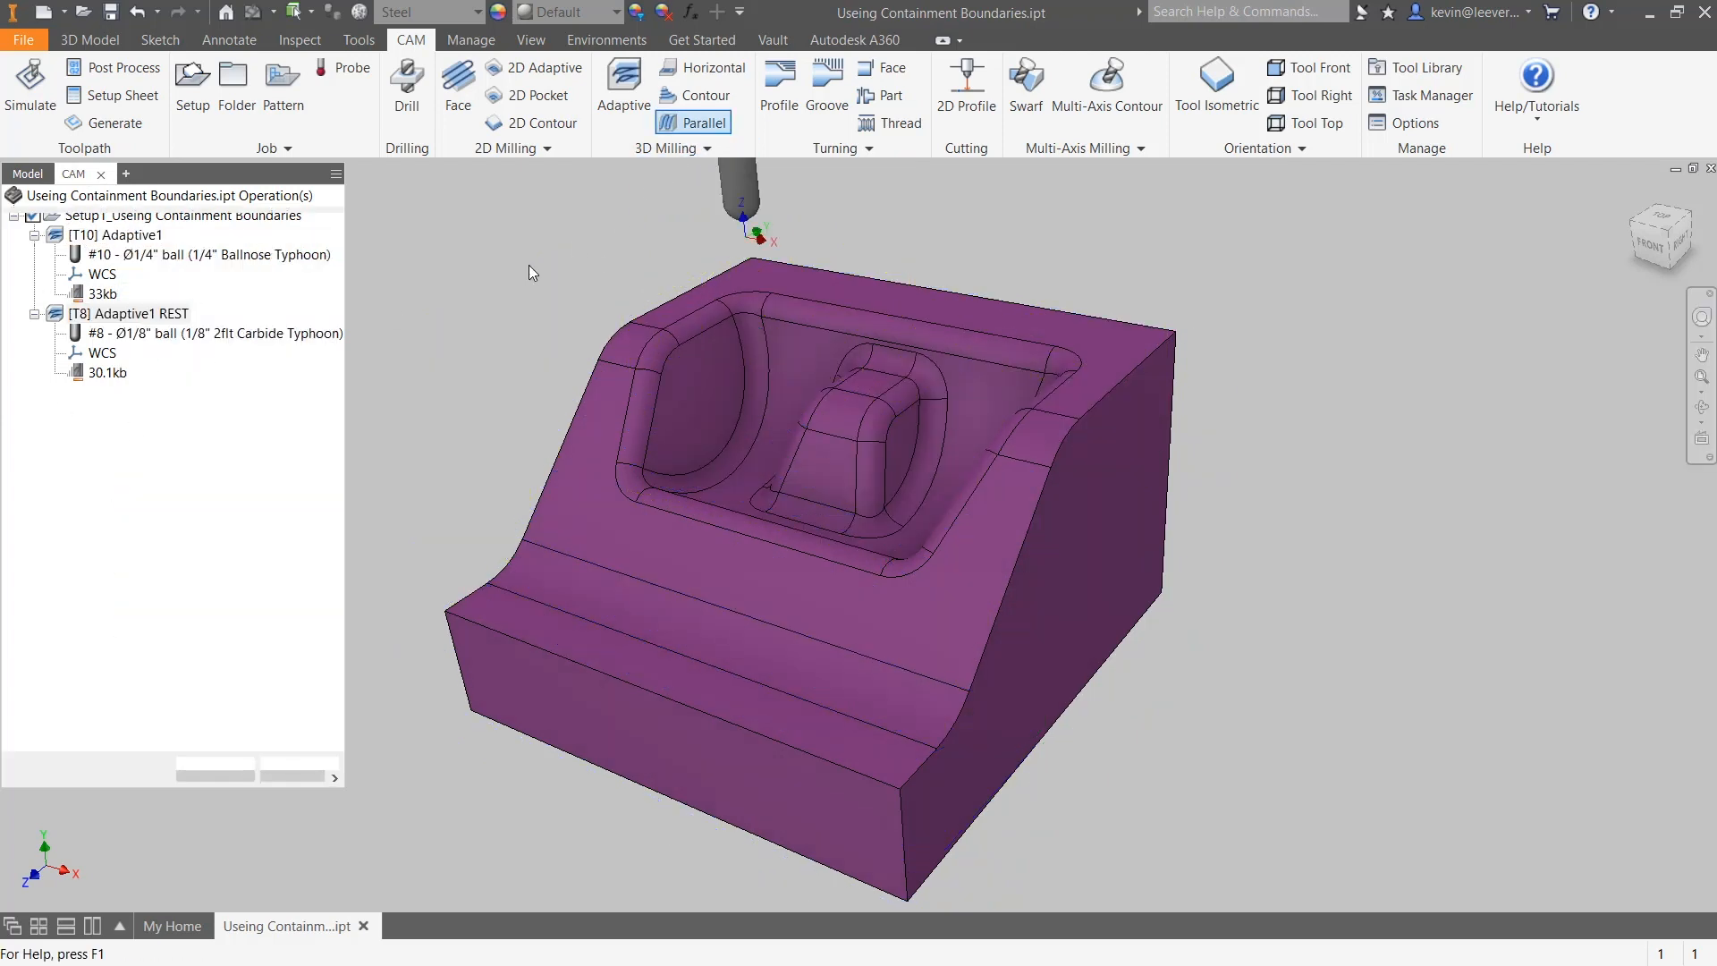
# Step: Add a Parallel finishing operation with a .020 in stepover
pyautogui.click(703, 123)
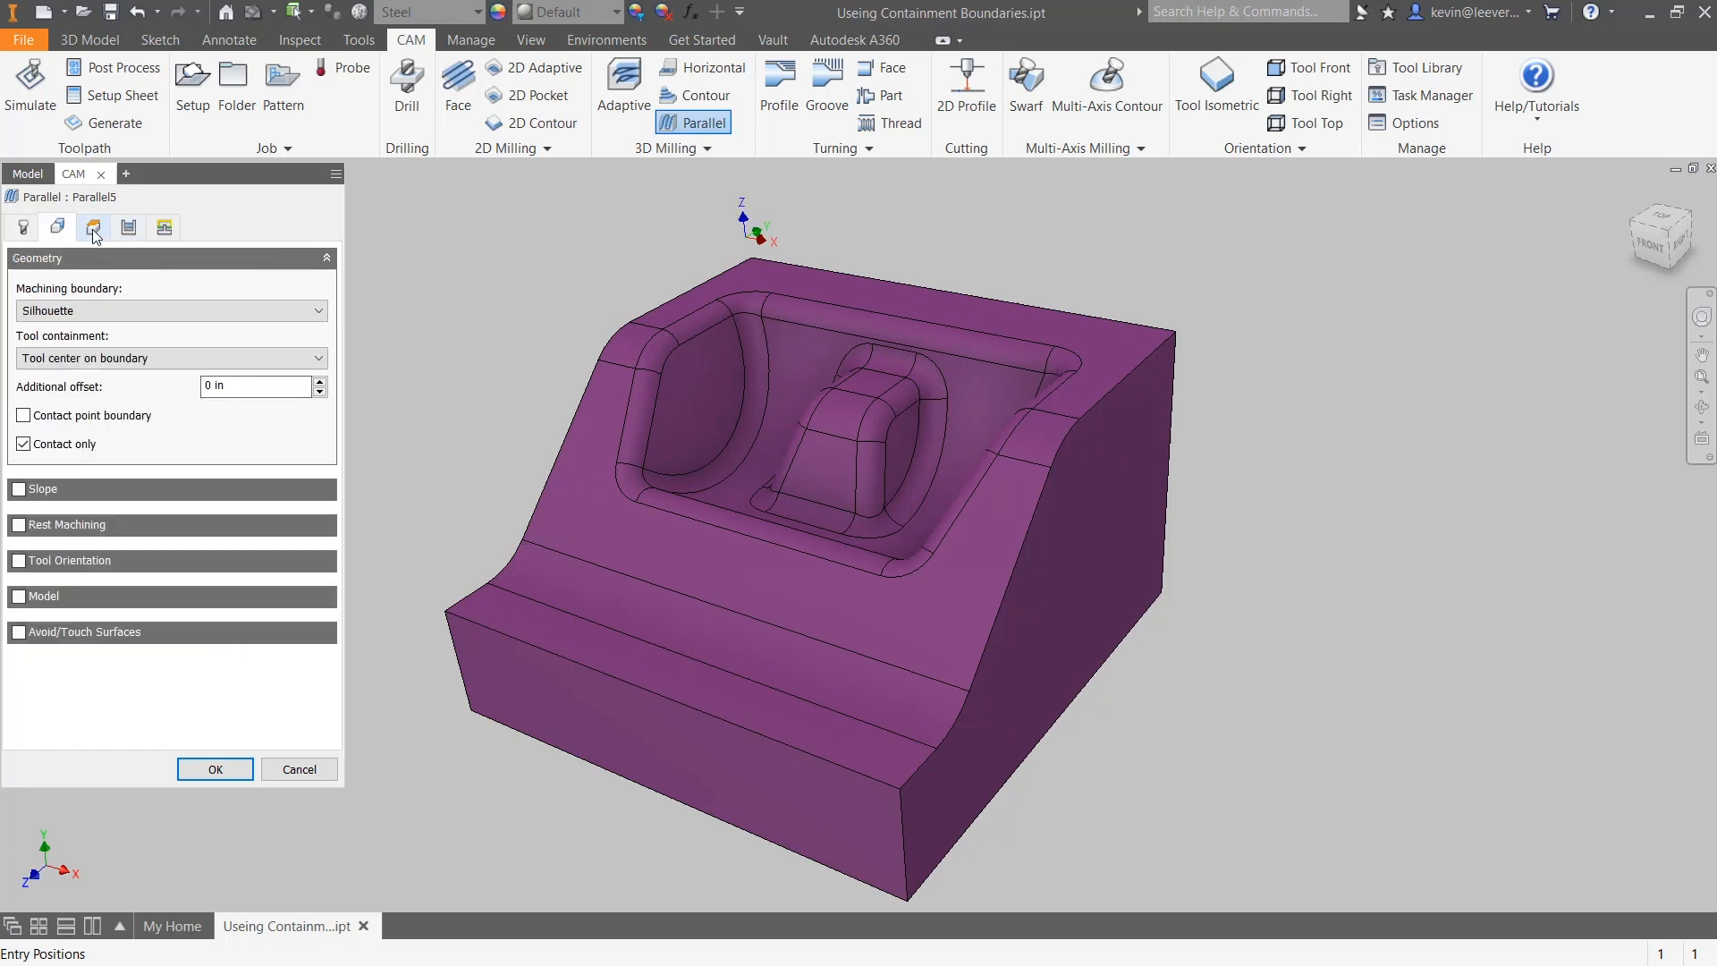
pyautogui.click(129, 227)
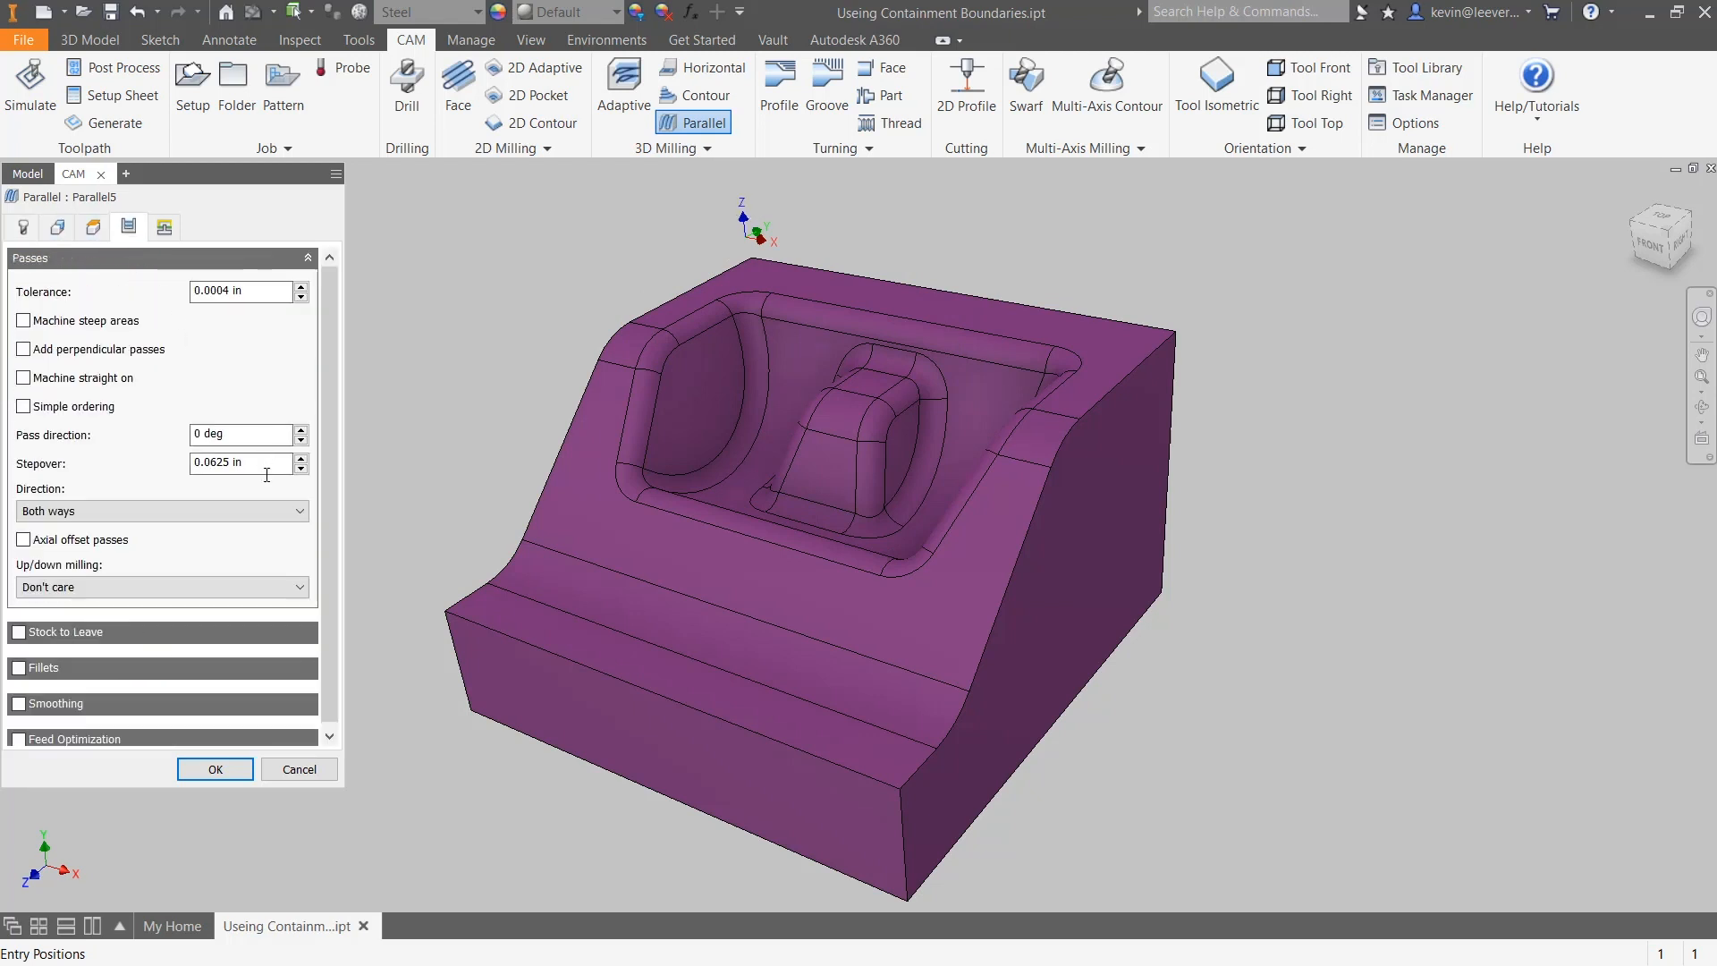
pyautogui.write('.020')
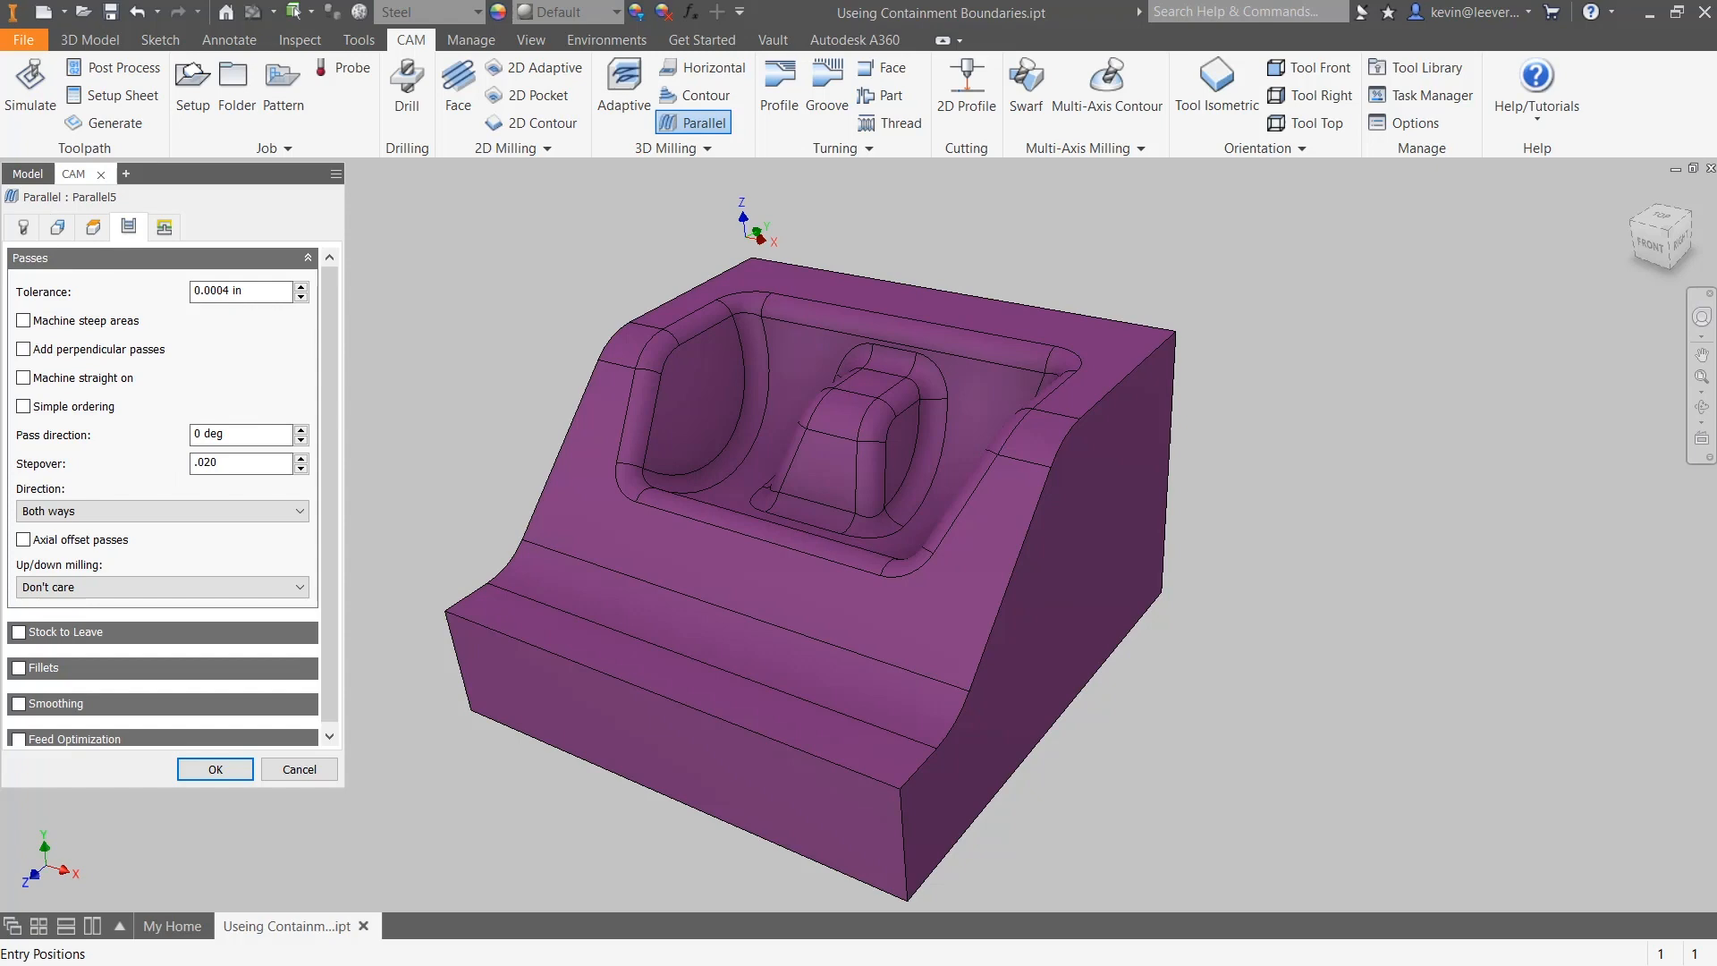
pyautogui.click(215, 769)
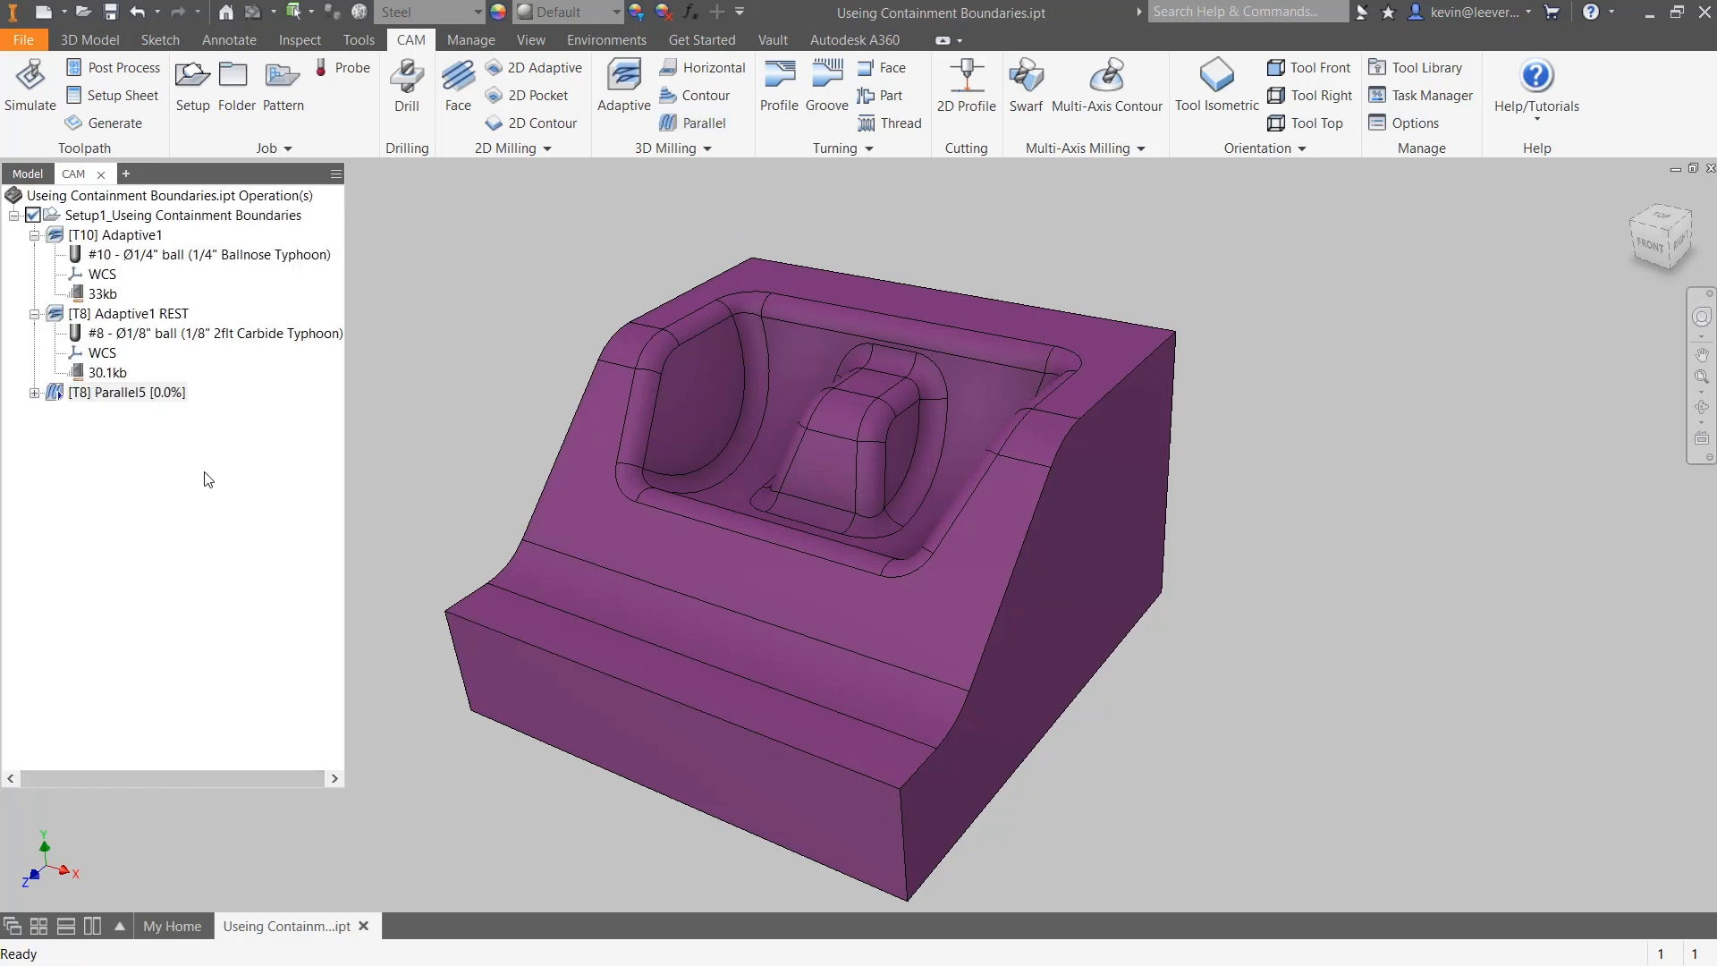
# Step: Show the Parallel5 toolpath and orbit the part to inspect its coverage
pyautogui.click(98, 393)
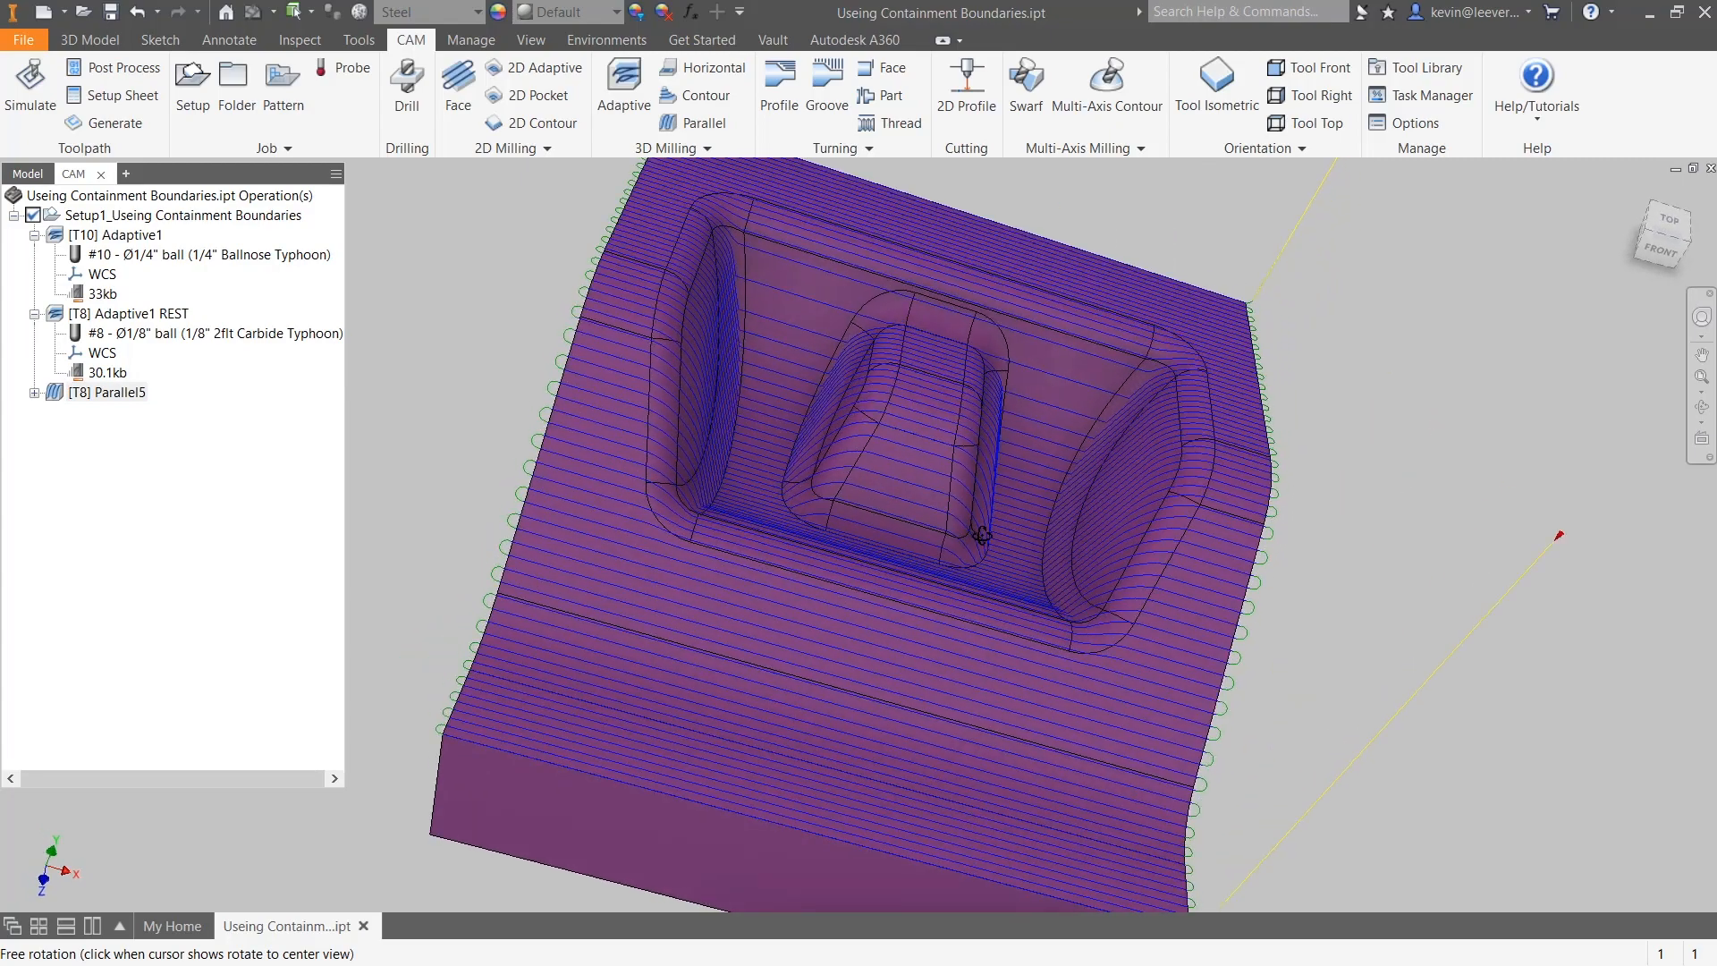
pyautogui.moveTo(980, 535); pyautogui.dragTo(860, 521)
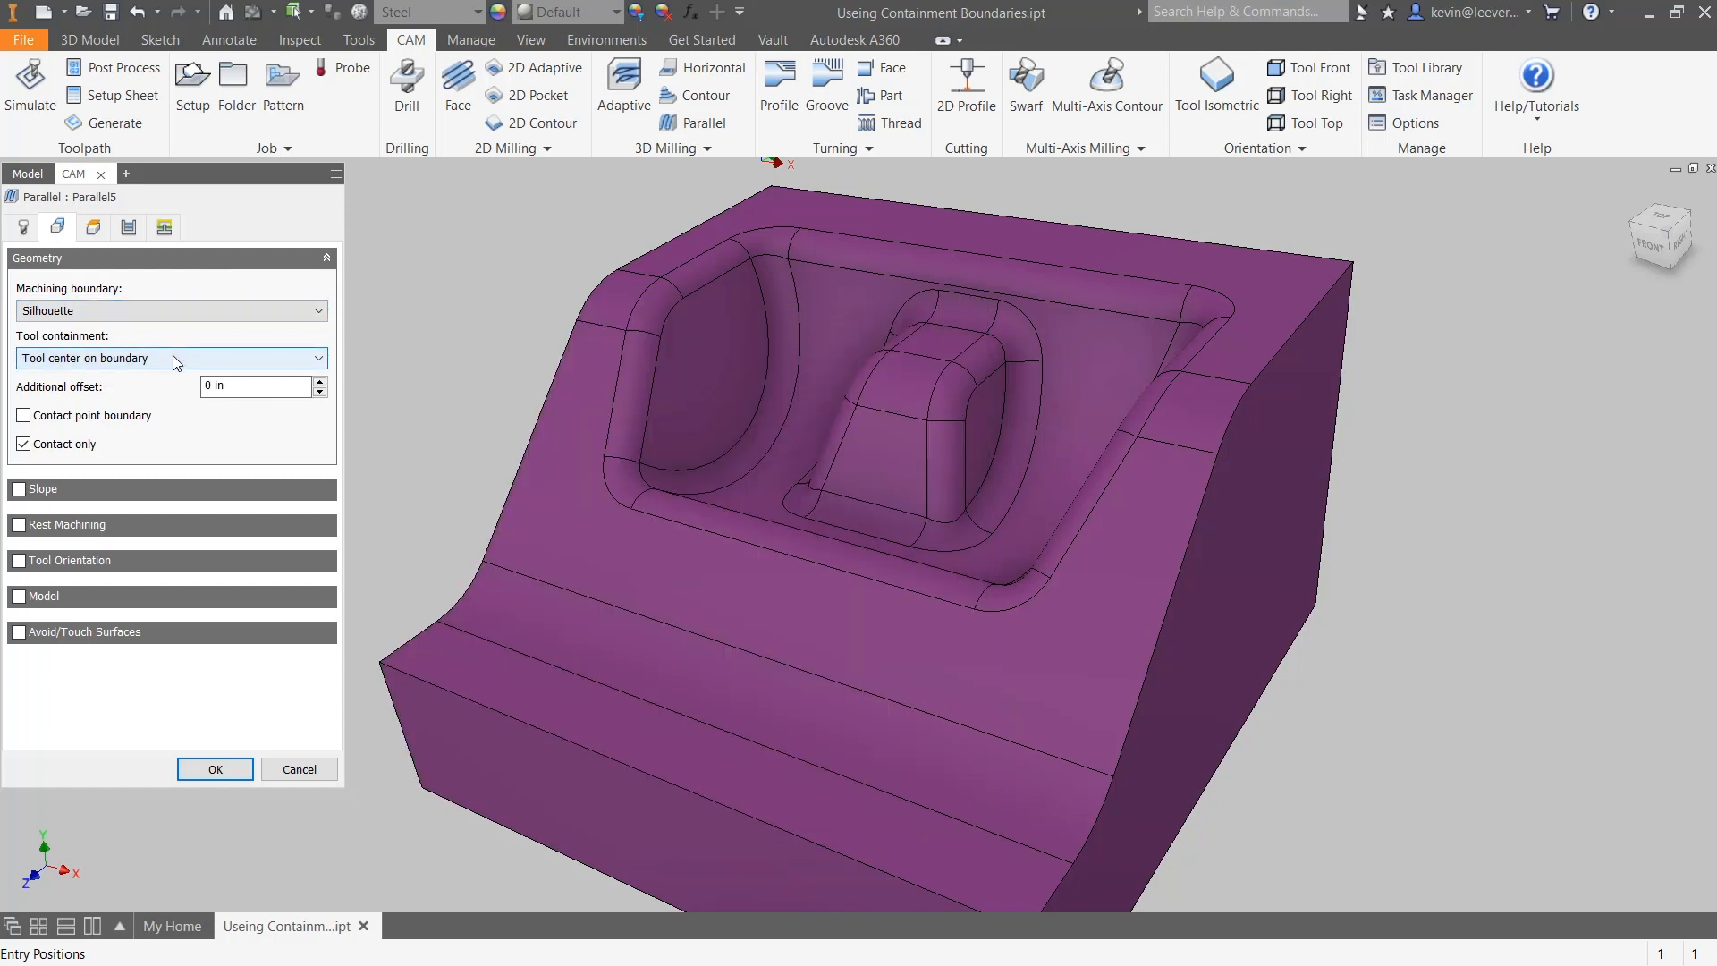
pyautogui.moveTo(182, 313)
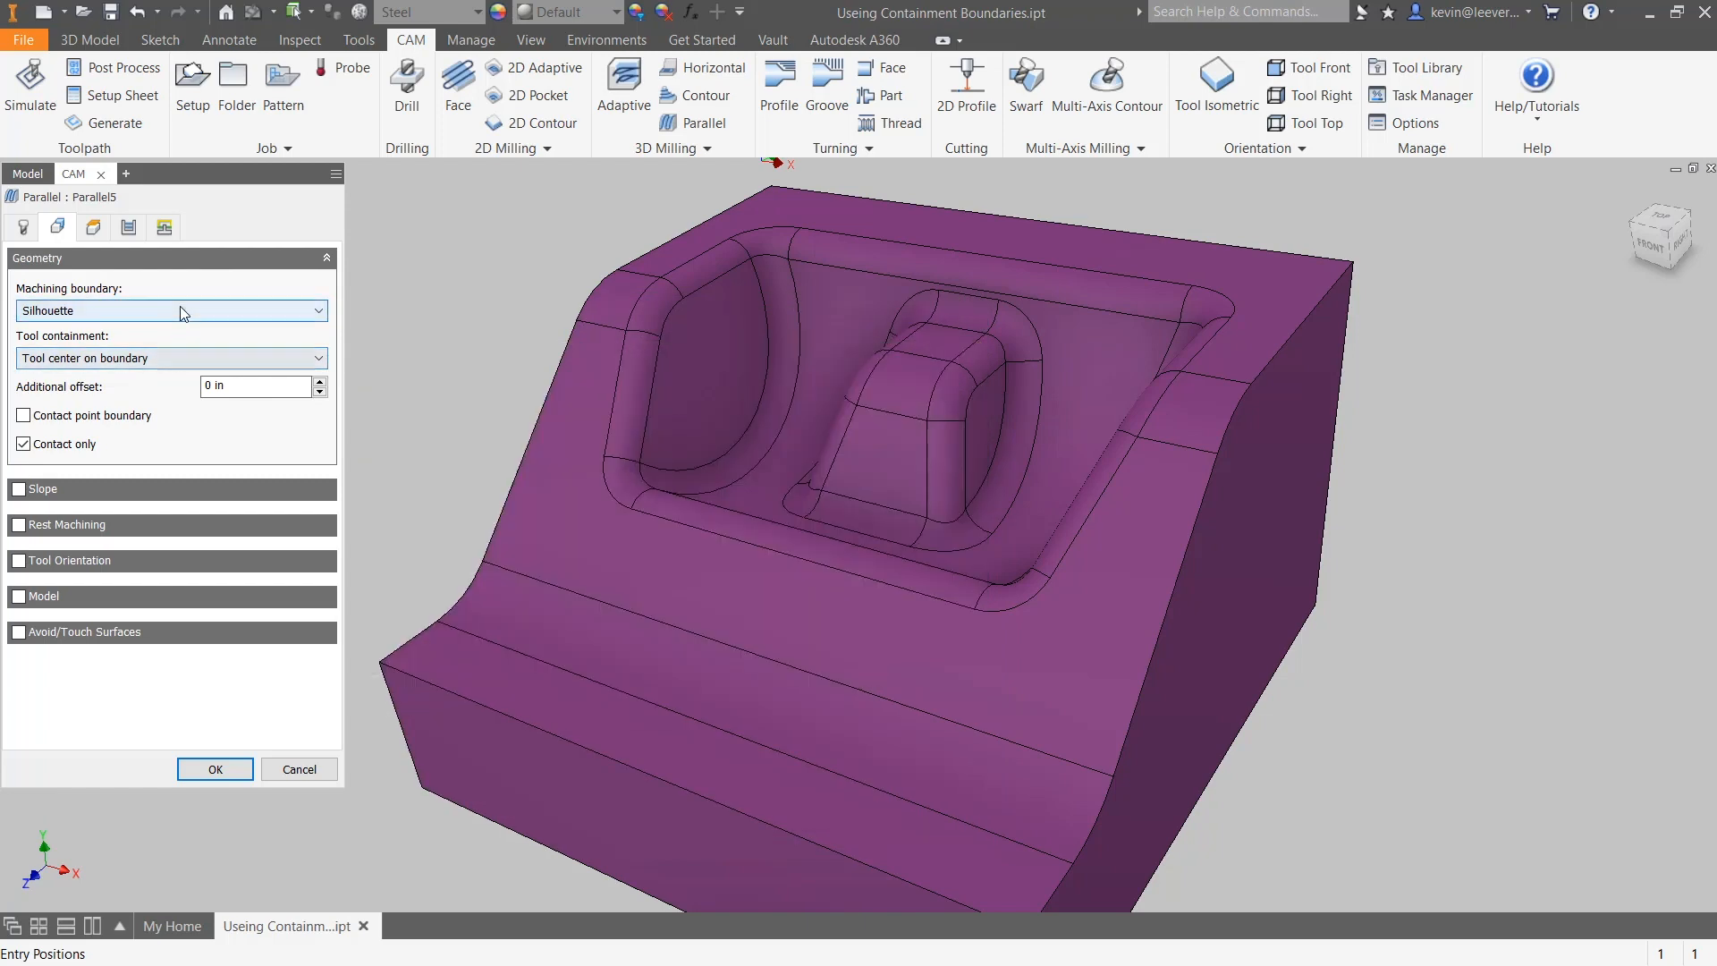
# Step: Contain Parallel5 to the selected boundary sketch, regenerate, and reopen the operation
pyautogui.click(179, 310)
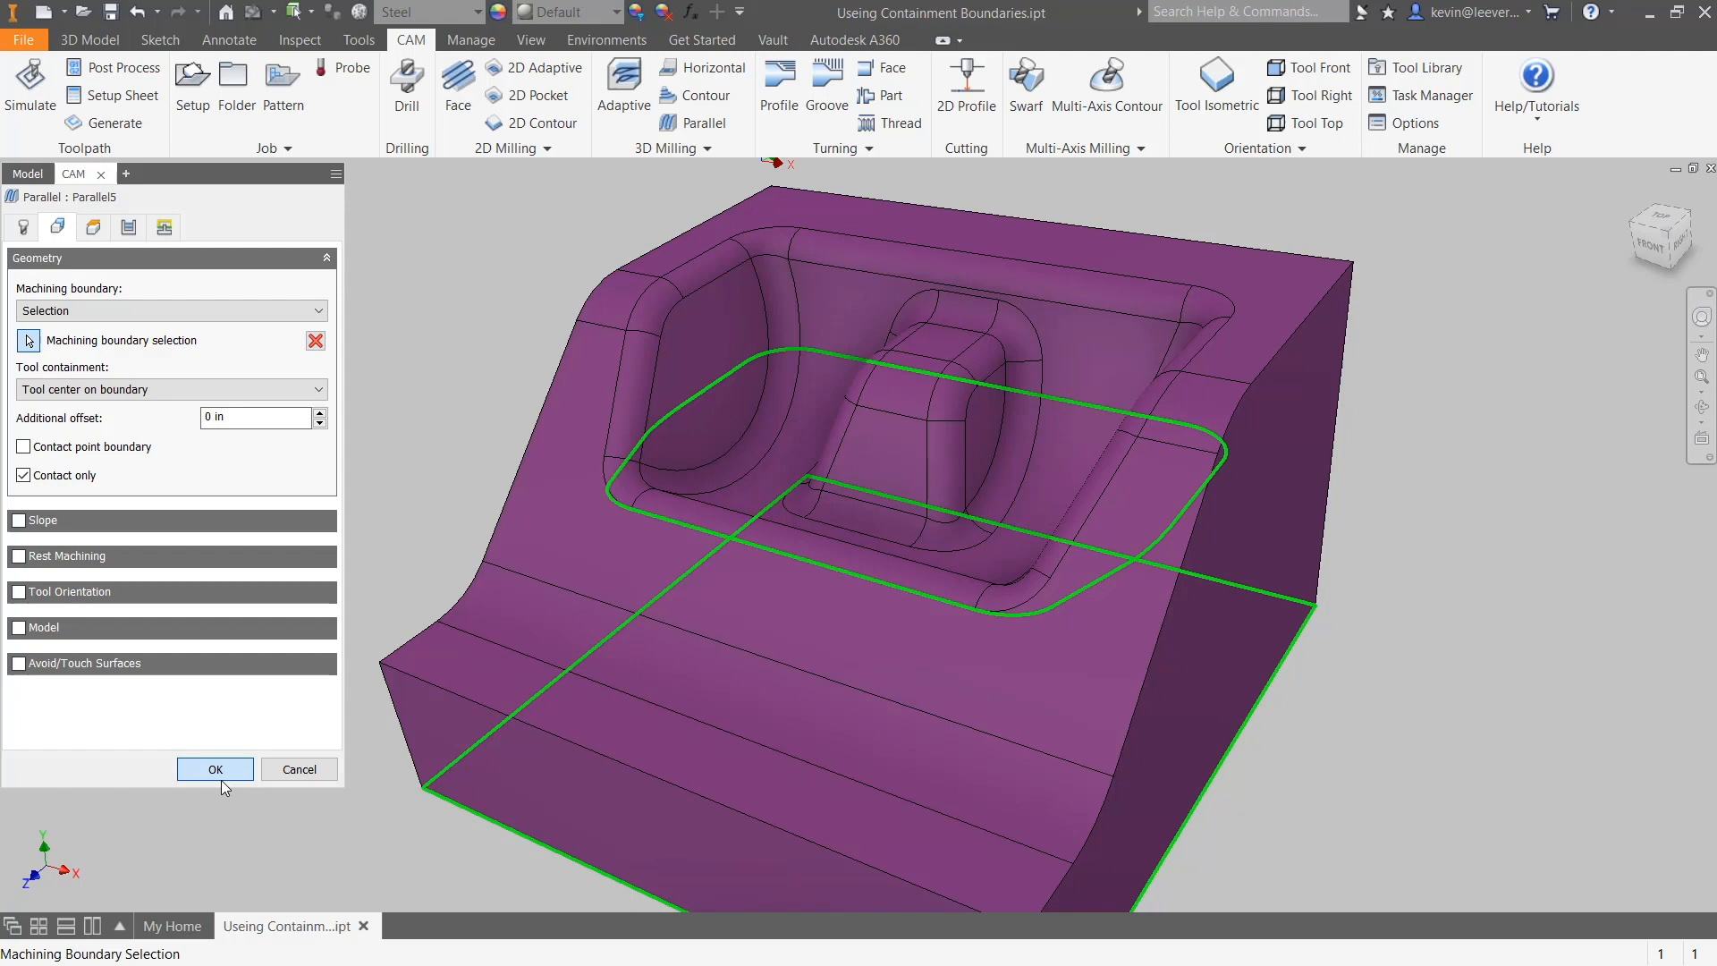
pyautogui.click(214, 769)
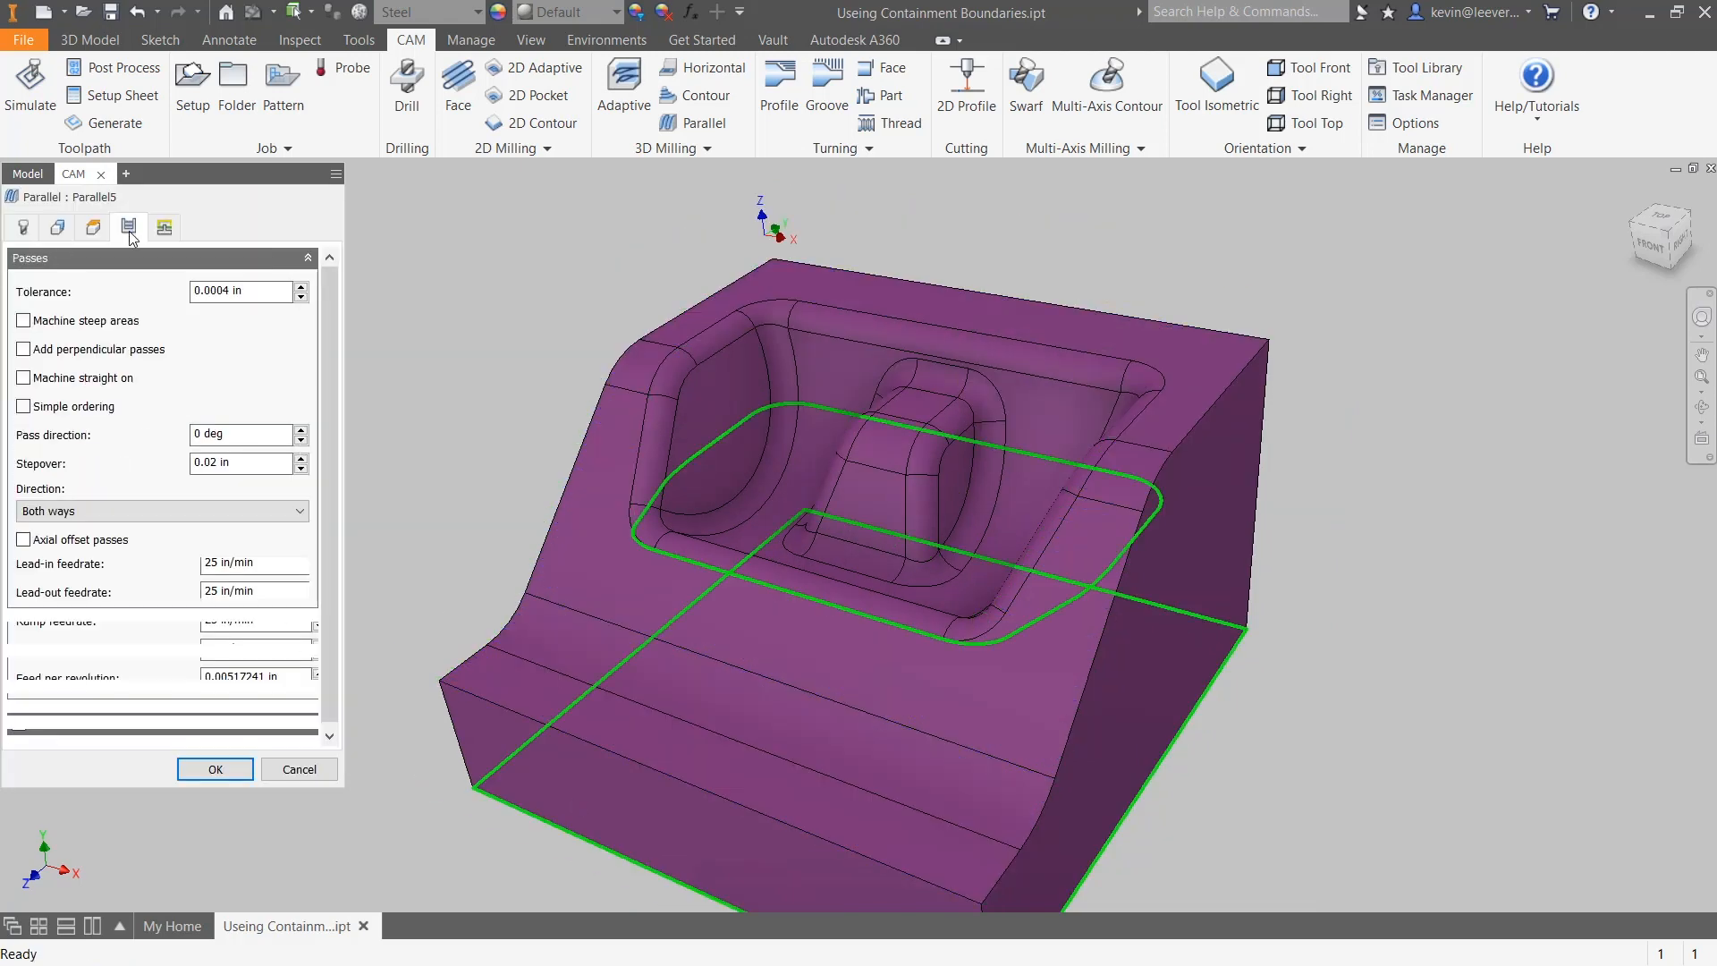
pyautogui.click(215, 769)
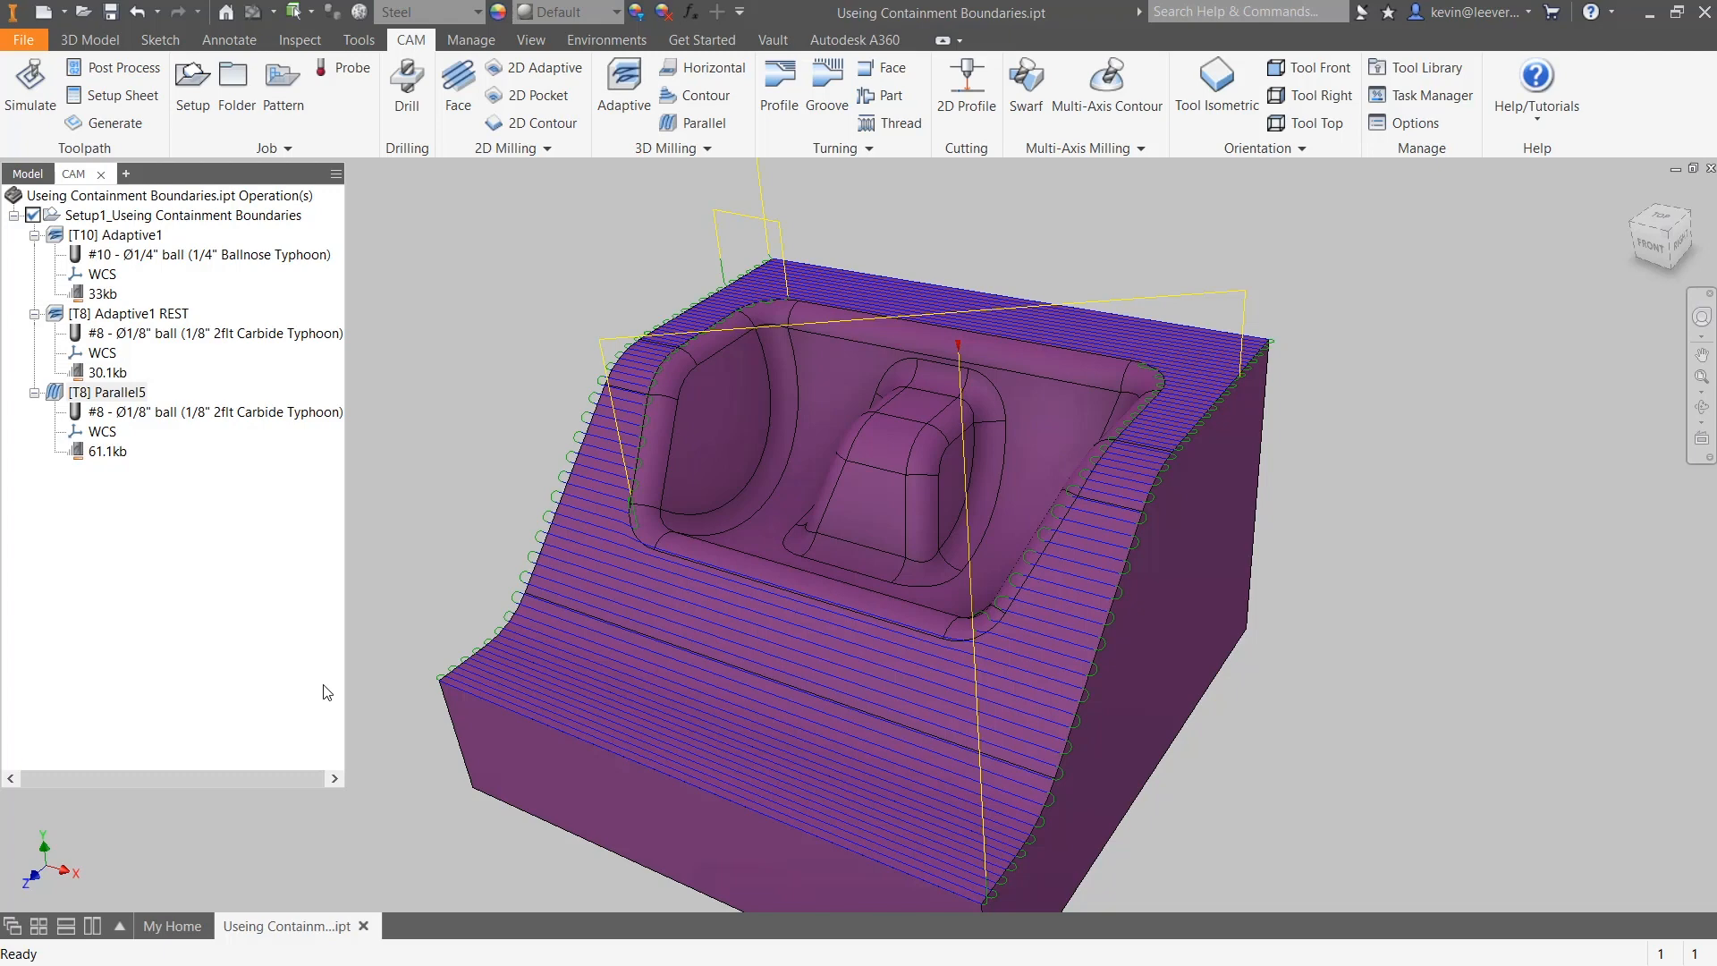
pyautogui.doubleClick(98, 392)
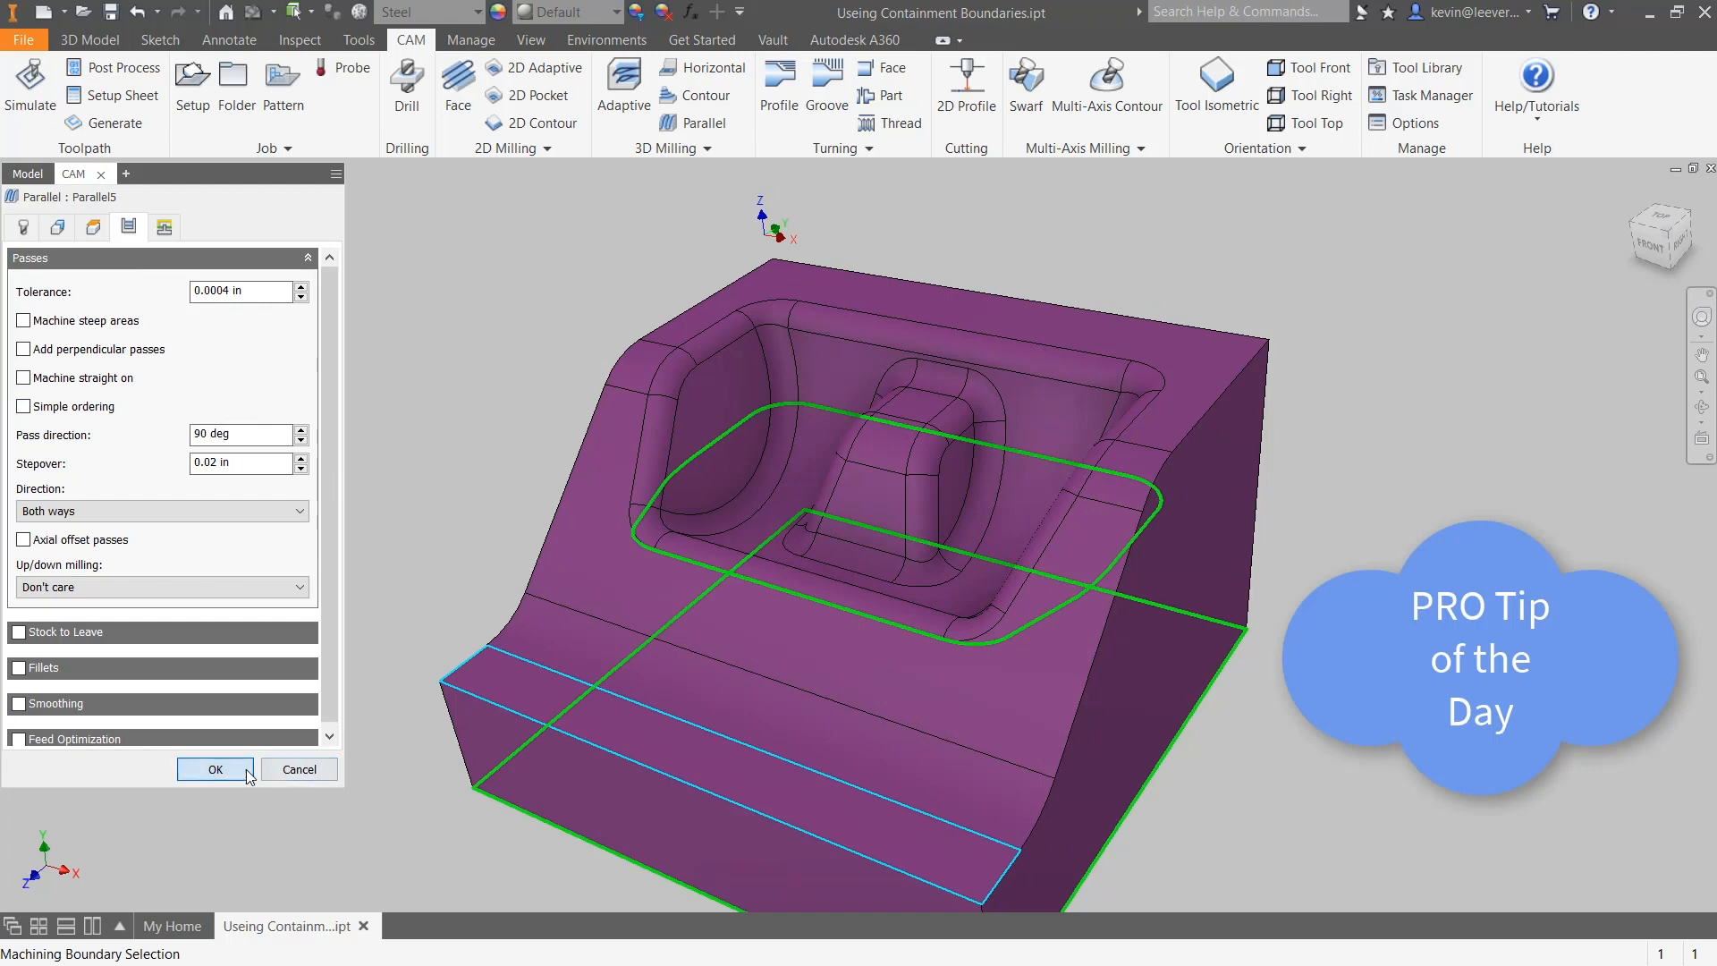
# Step: Confirm the 90° pass direction for Parallel5 and bring up its context menu
pyautogui.click(214, 769)
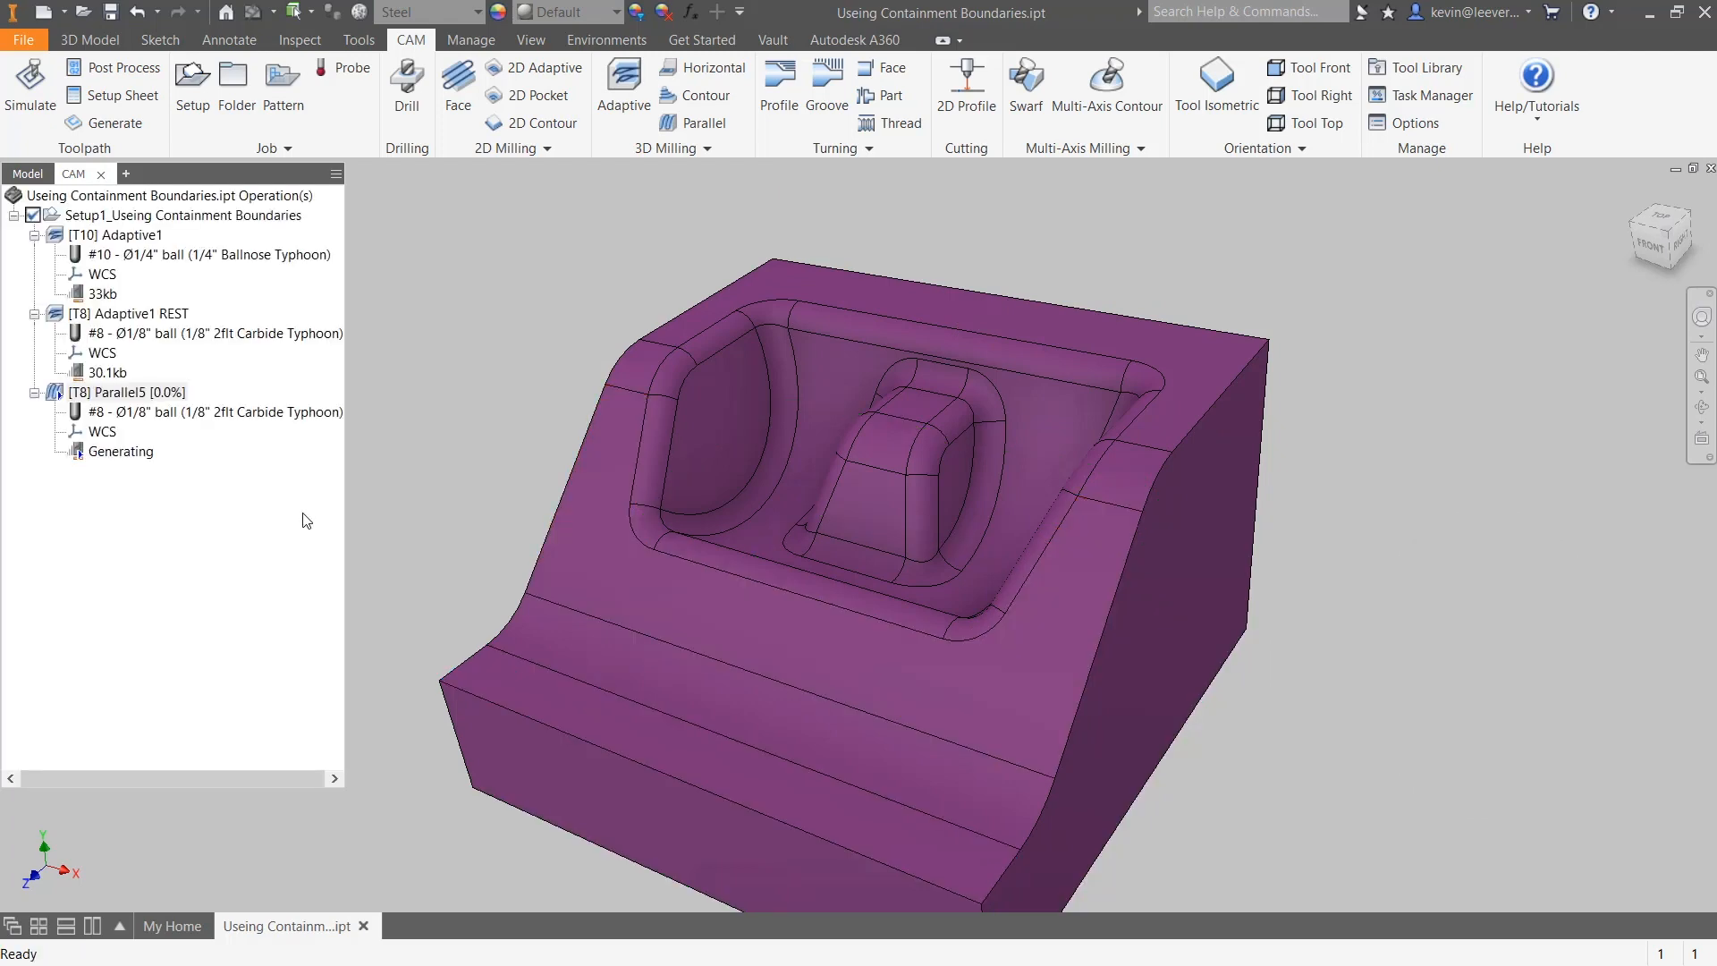
pyautogui.rightClick(101, 393)
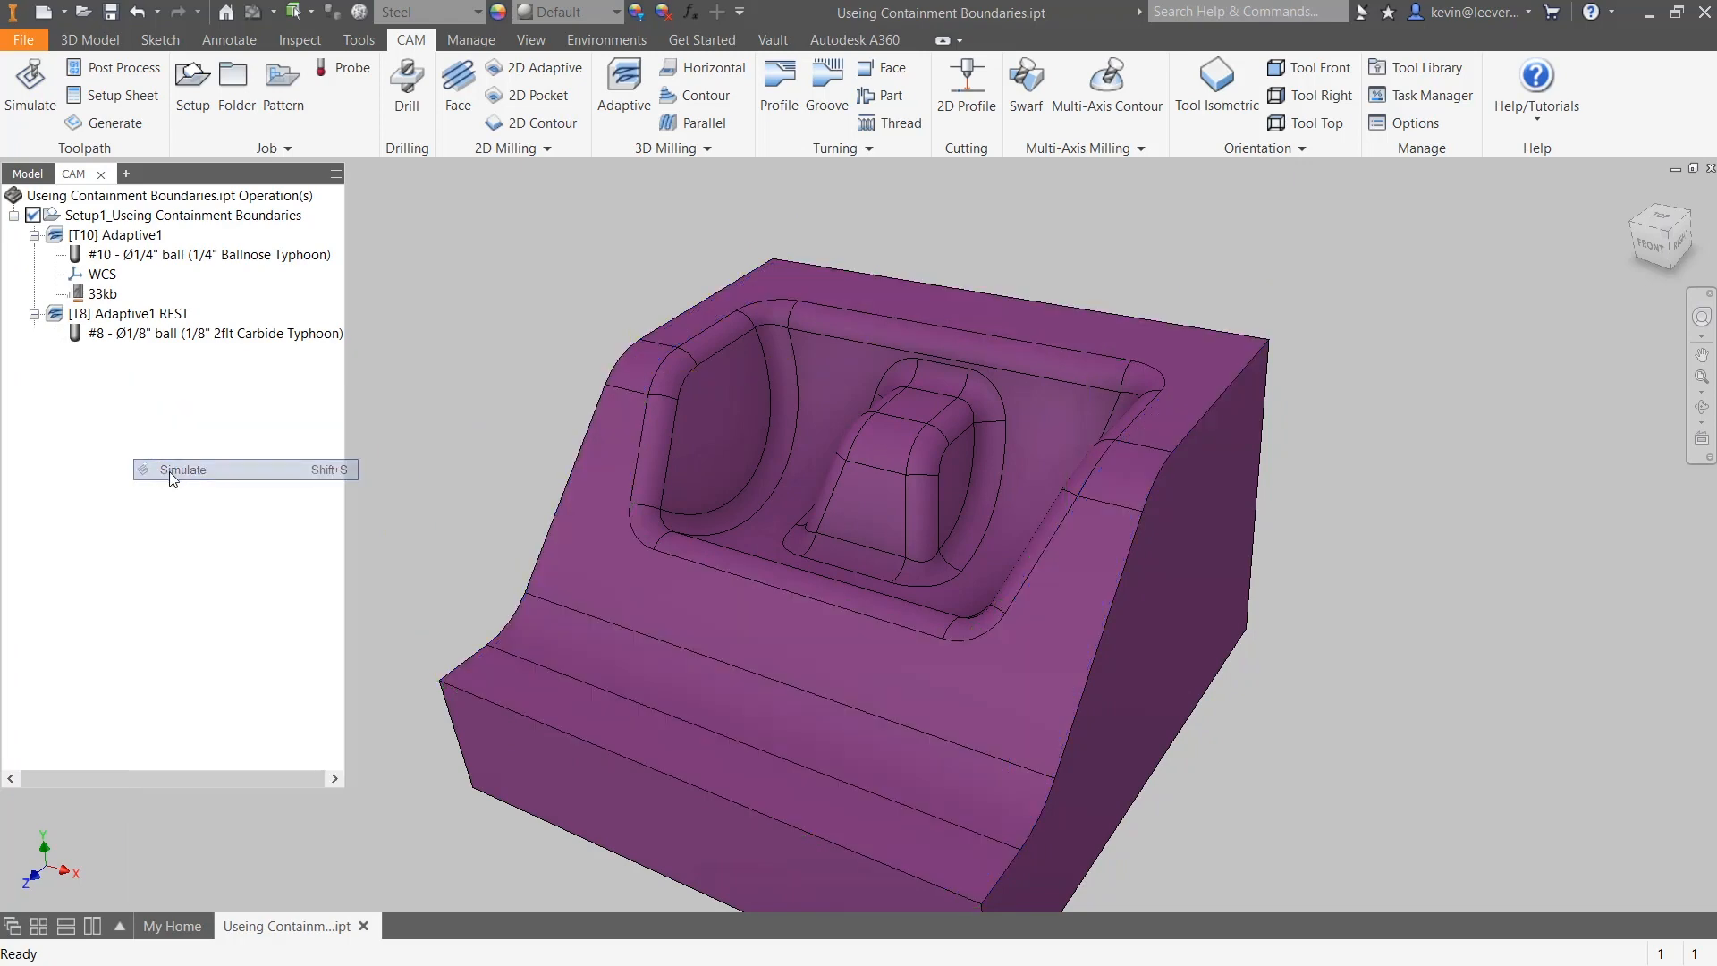
# Step: Simulate Parallel5, play it back and adjust the playback speed
pyautogui.click(182, 470)
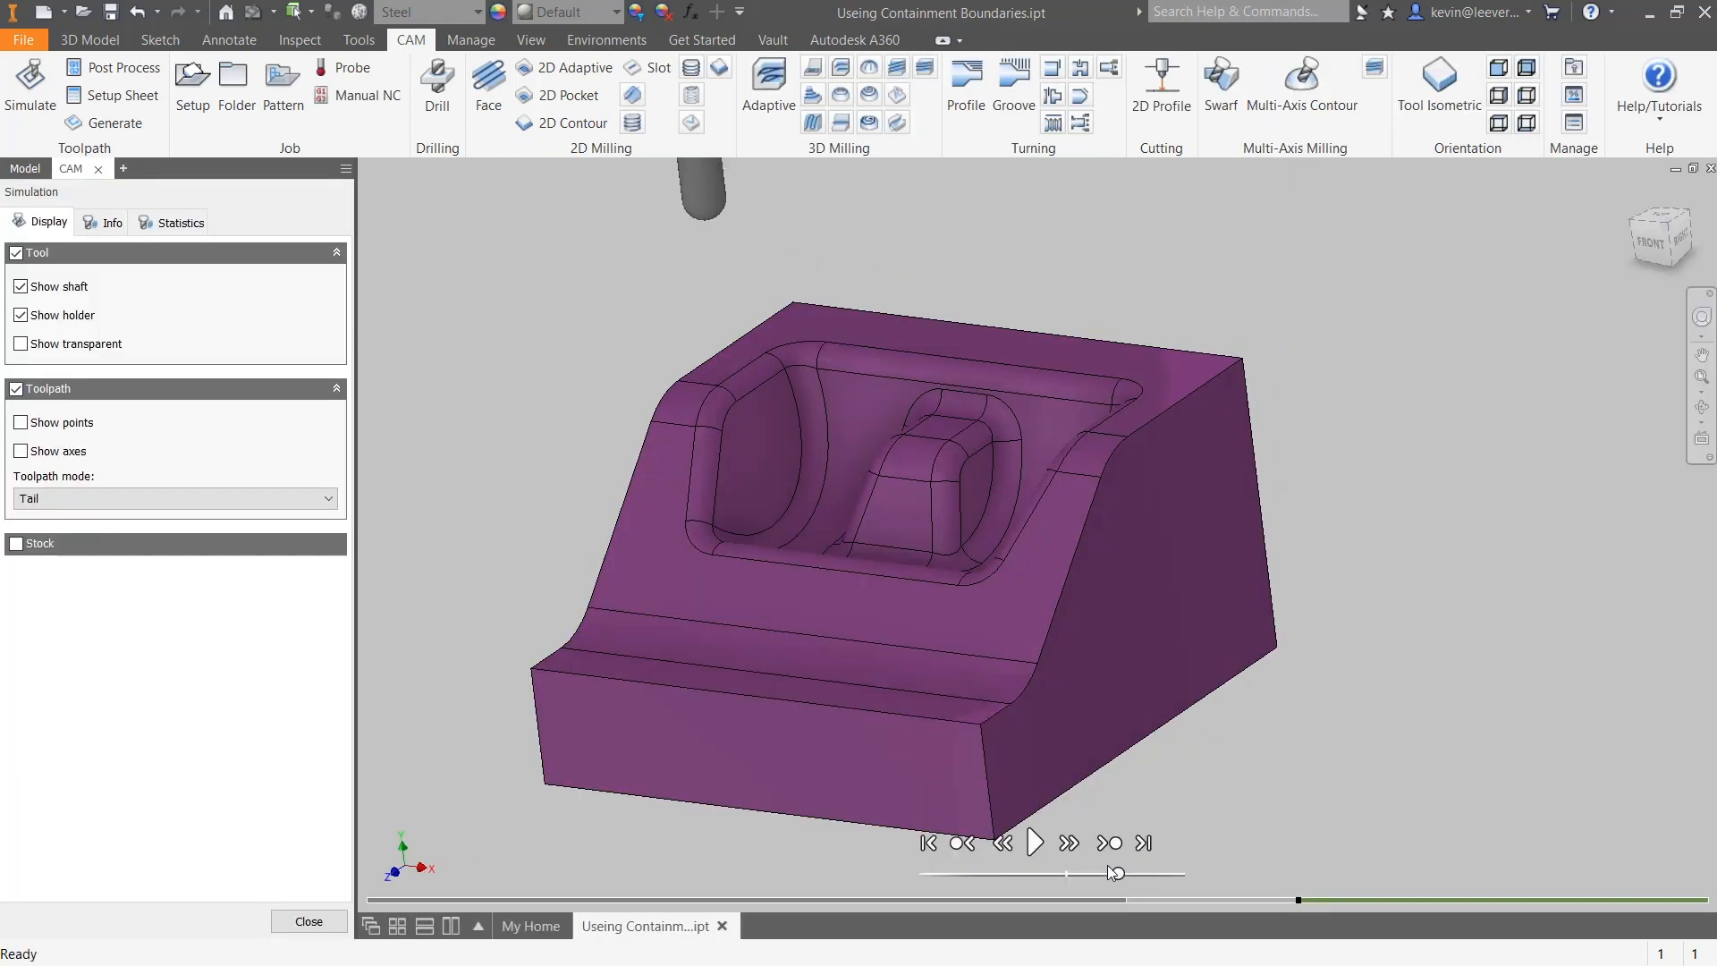
pyautogui.click(1033, 843)
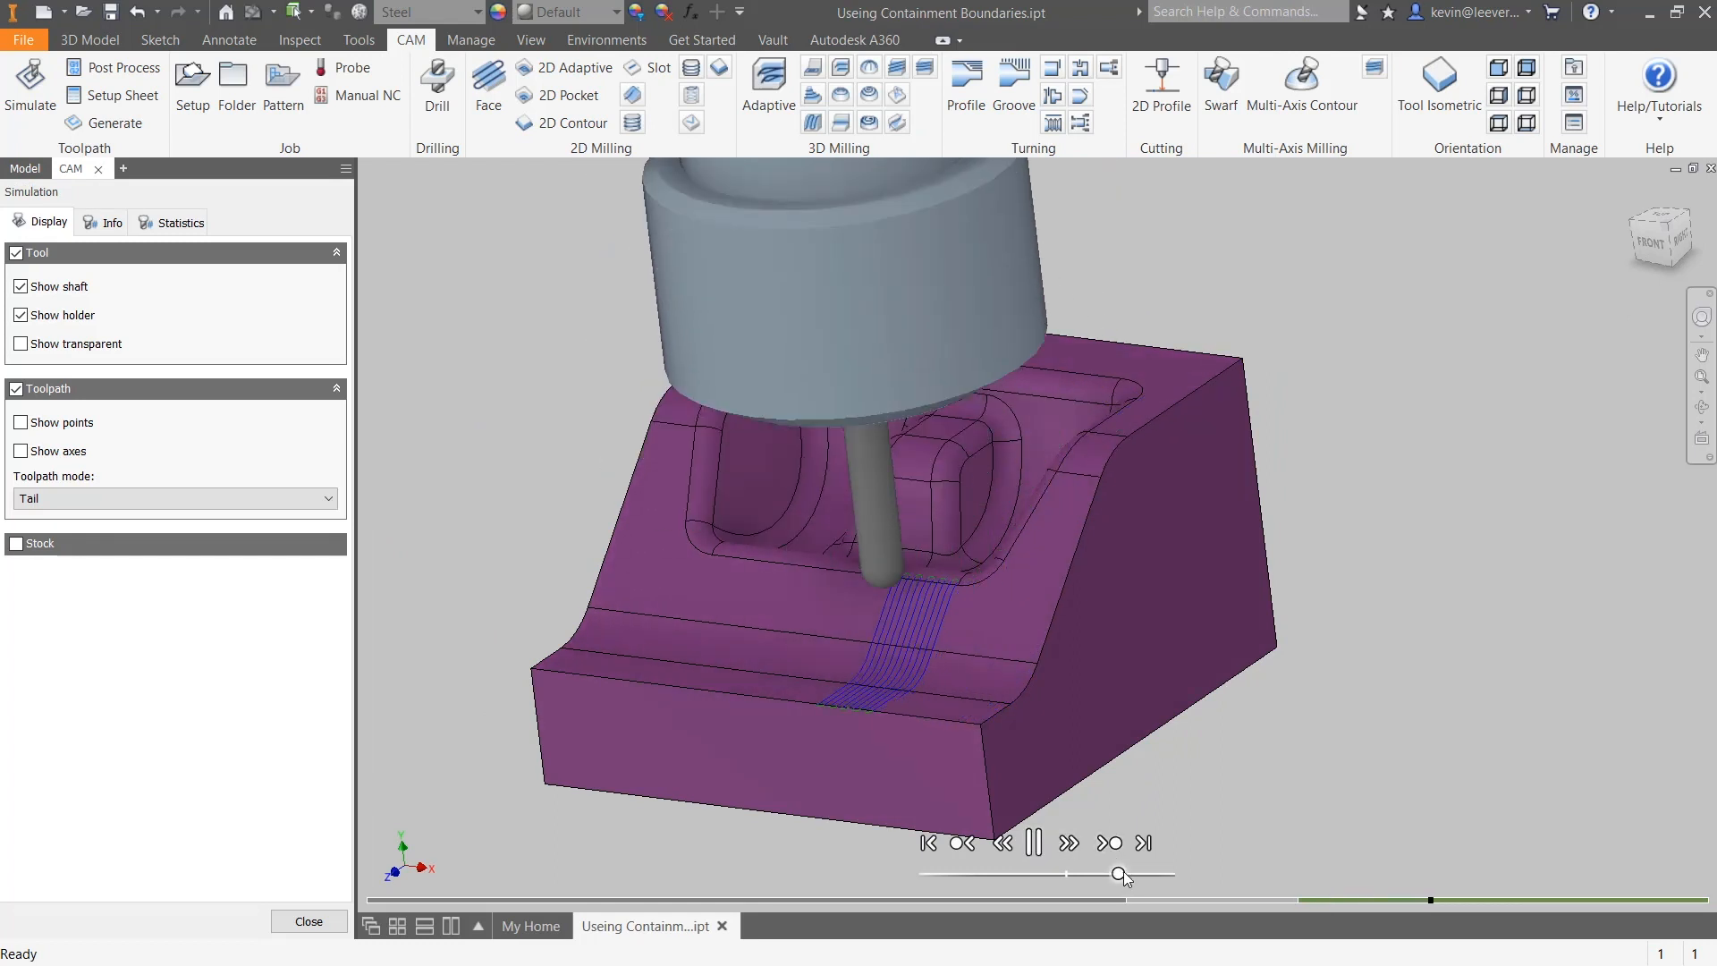
pyautogui.click(1070, 843)
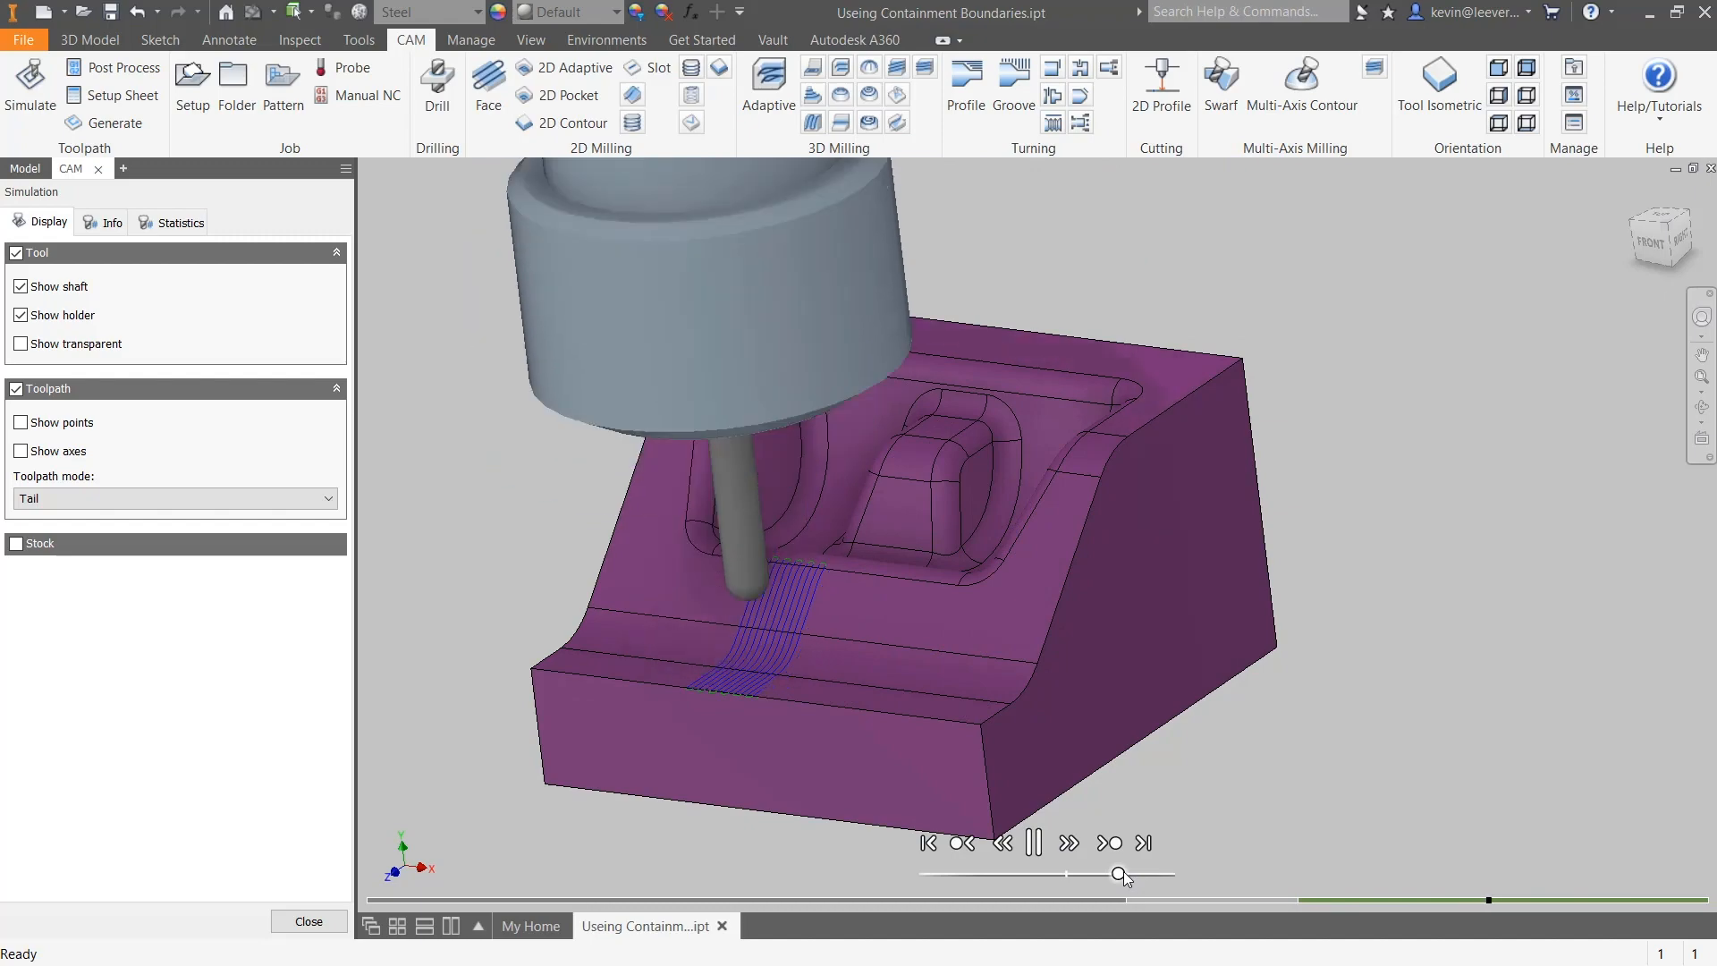